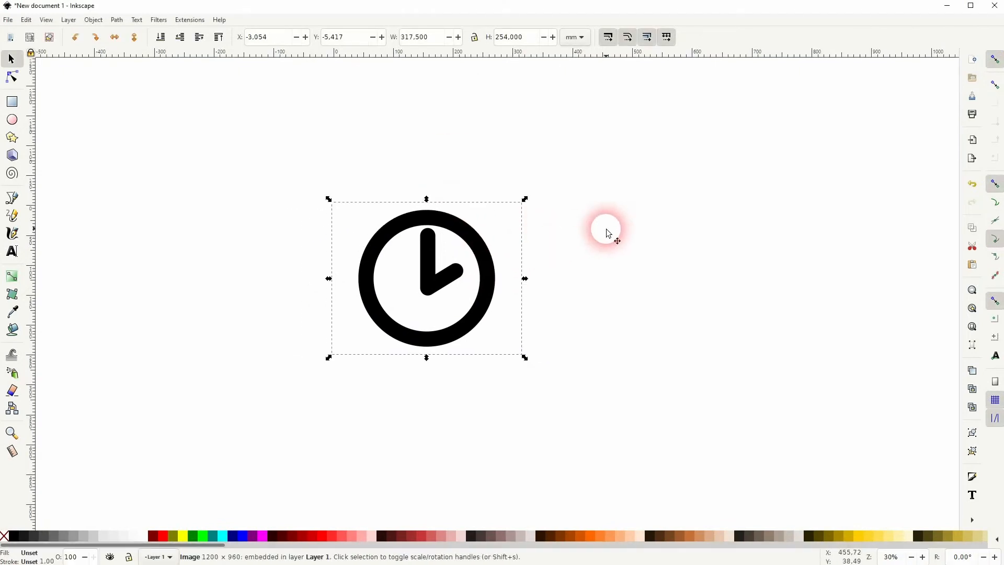
- Place the dark red rectangle partly behind the clock to reveal its transparency, then move the clock clear to the right
drag(290, 162, 441, 271)
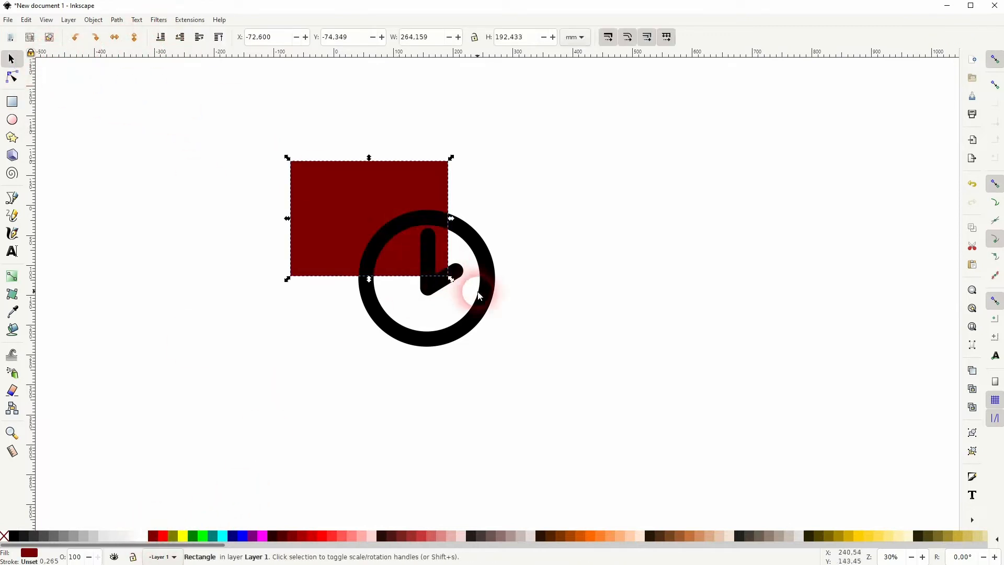
drag(477, 295, 458, 237)
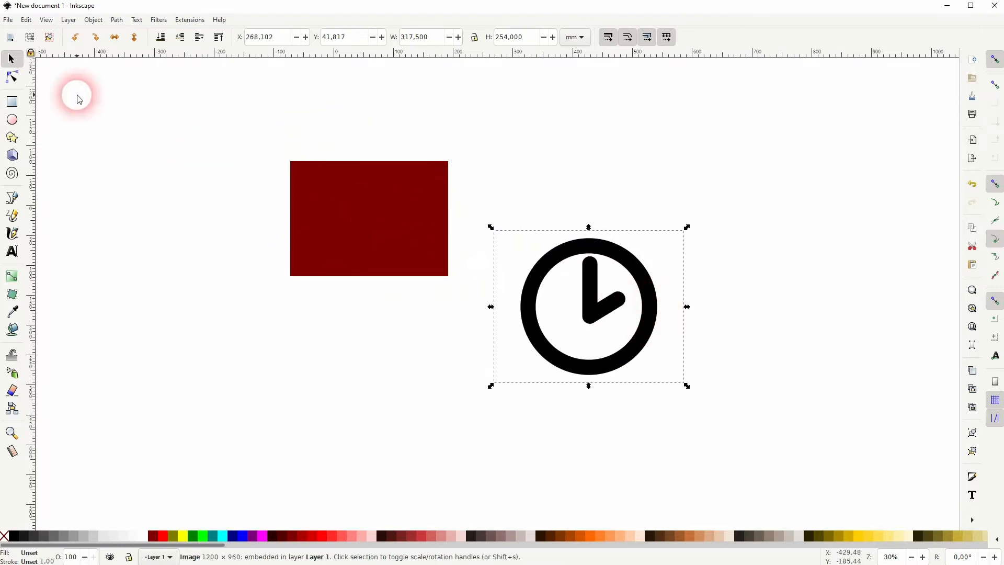
- Browse the File menu's Import and Export PNG Image entries for bringing in another image
click(7, 20)
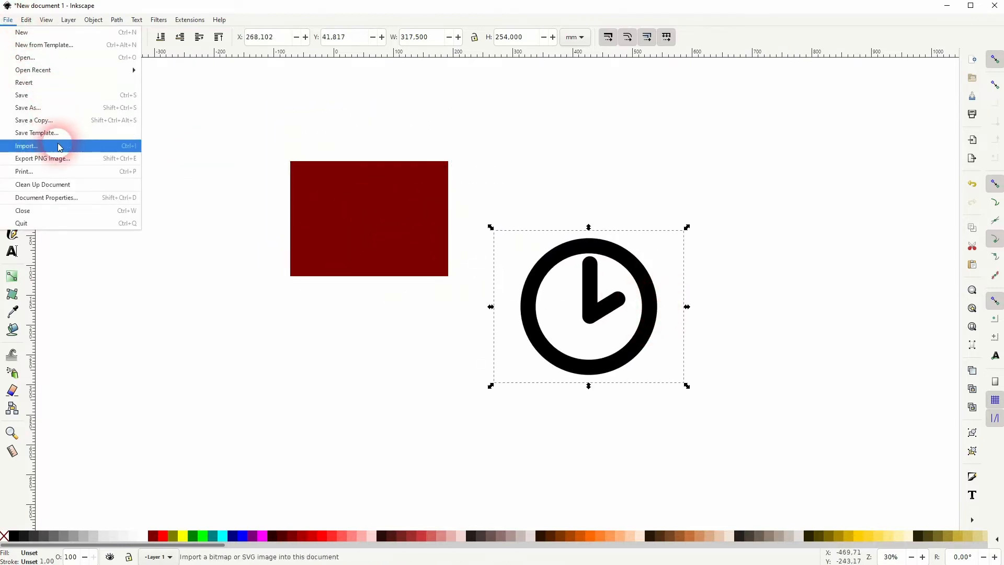
mouse_move(44, 159)
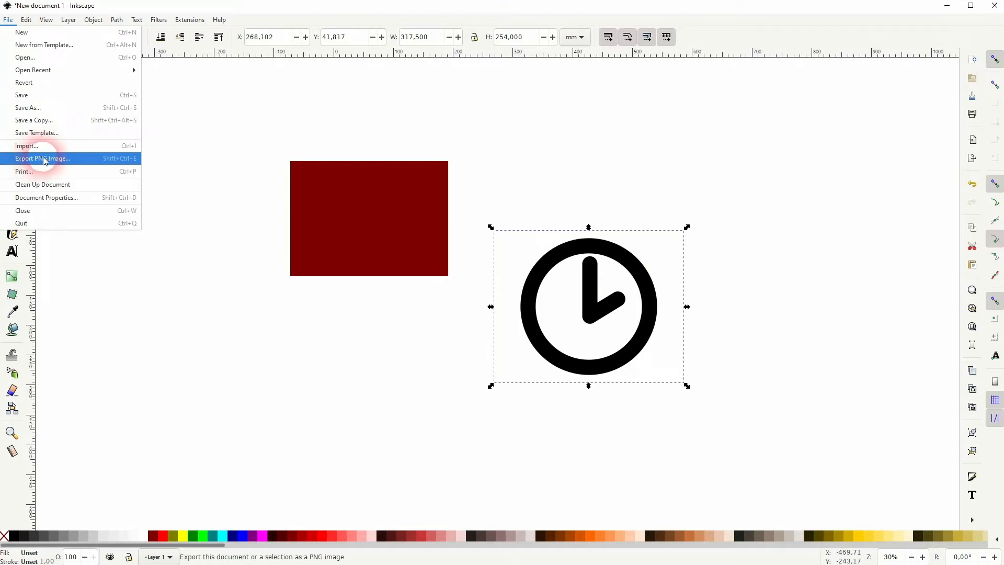
mouse_move(32, 111)
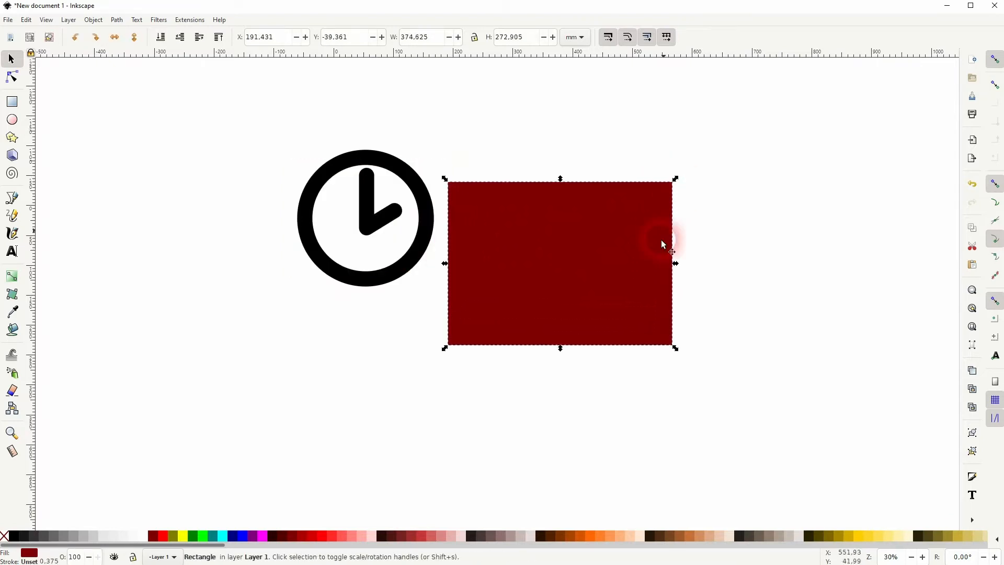
- Lower the rectangle behind the clock as backing, group the two and move the group toward the page centre
drag(664, 245, 446, 235)
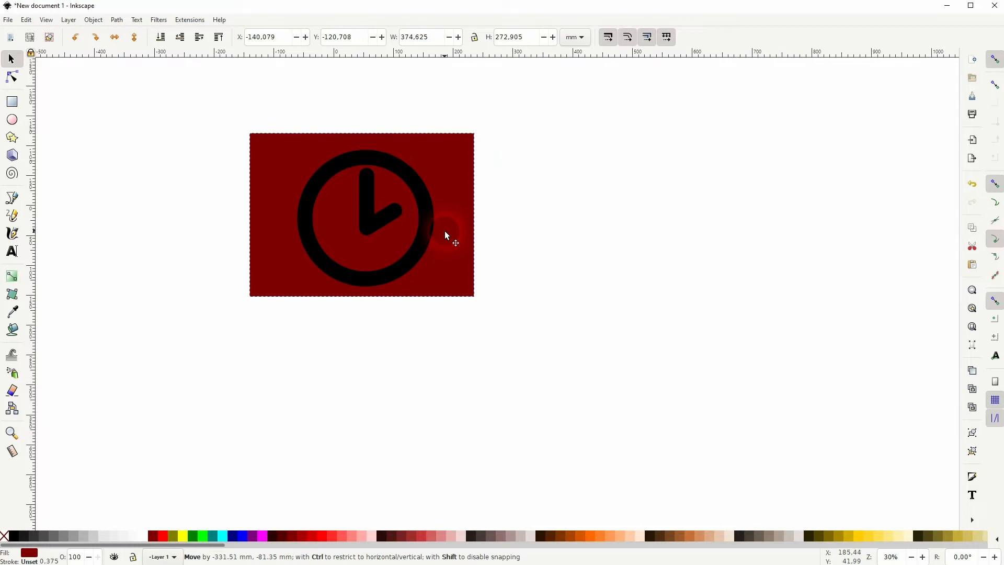
click(141, 534)
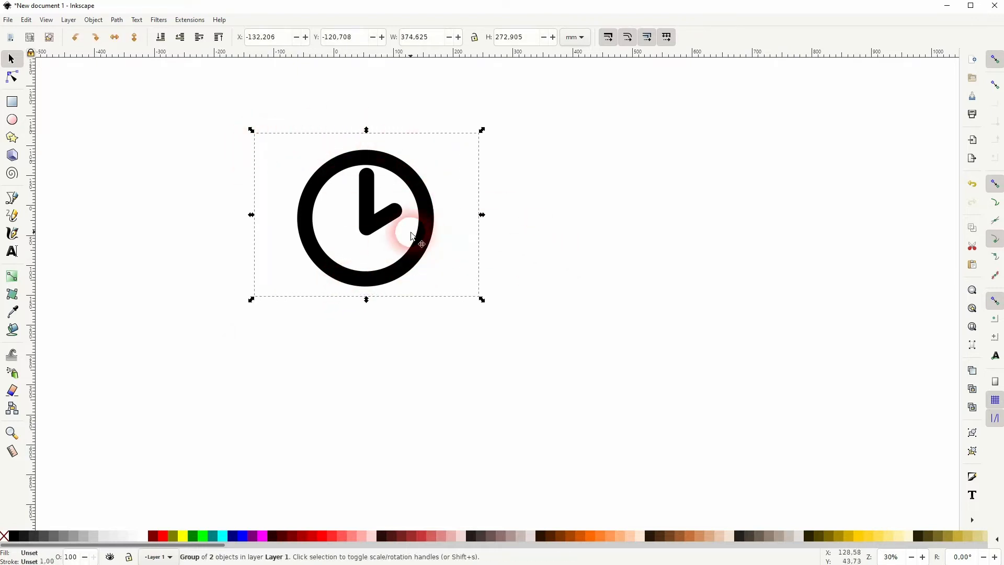
drag(410, 238, 598, 250)
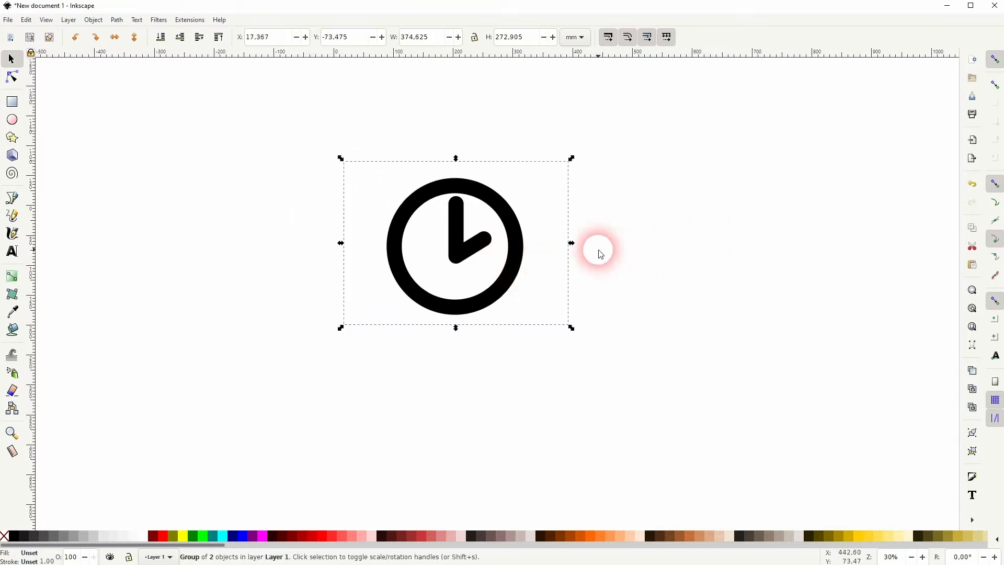
mouse_move(613, 248)
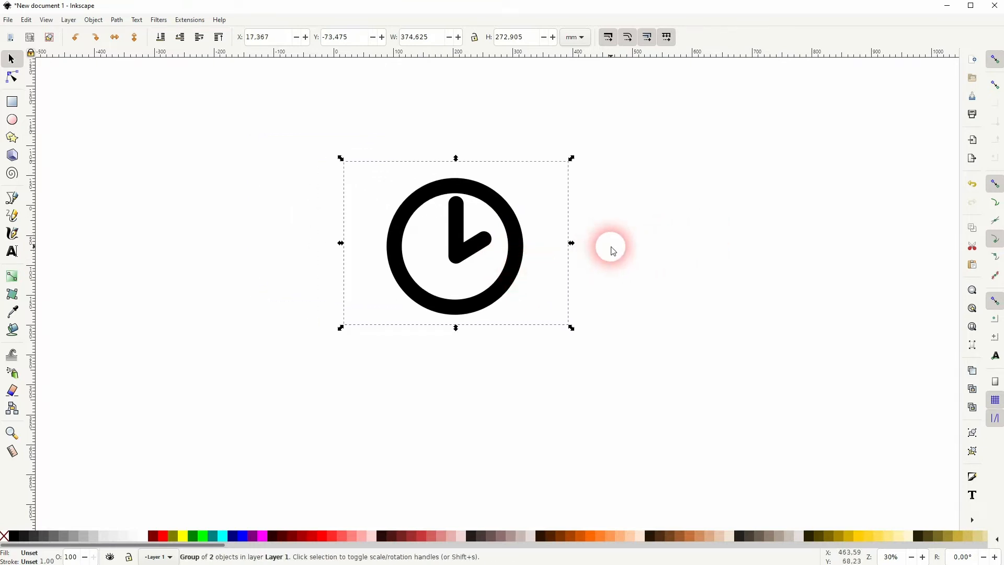
mouse_move(630, 241)
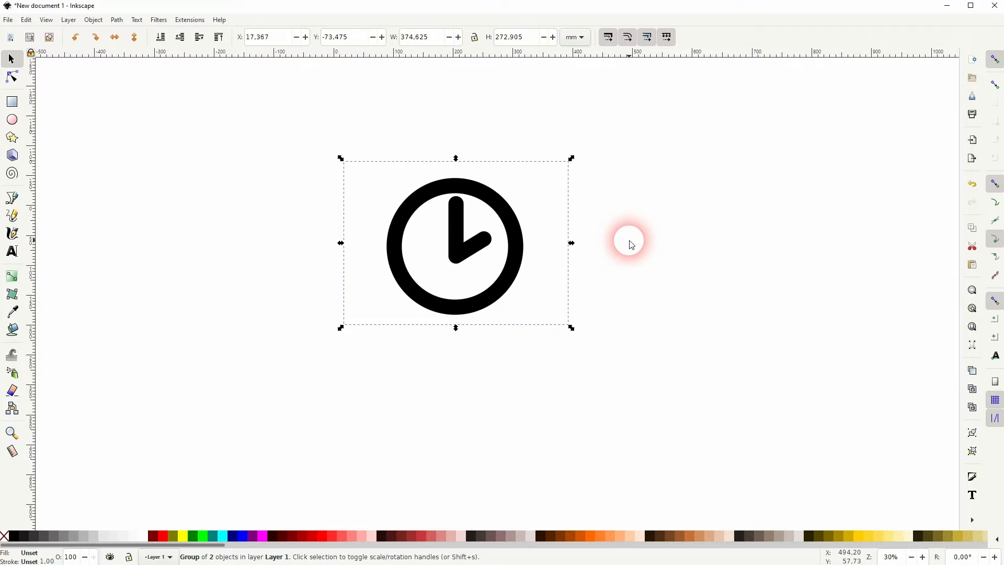
mouse_move(631, 248)
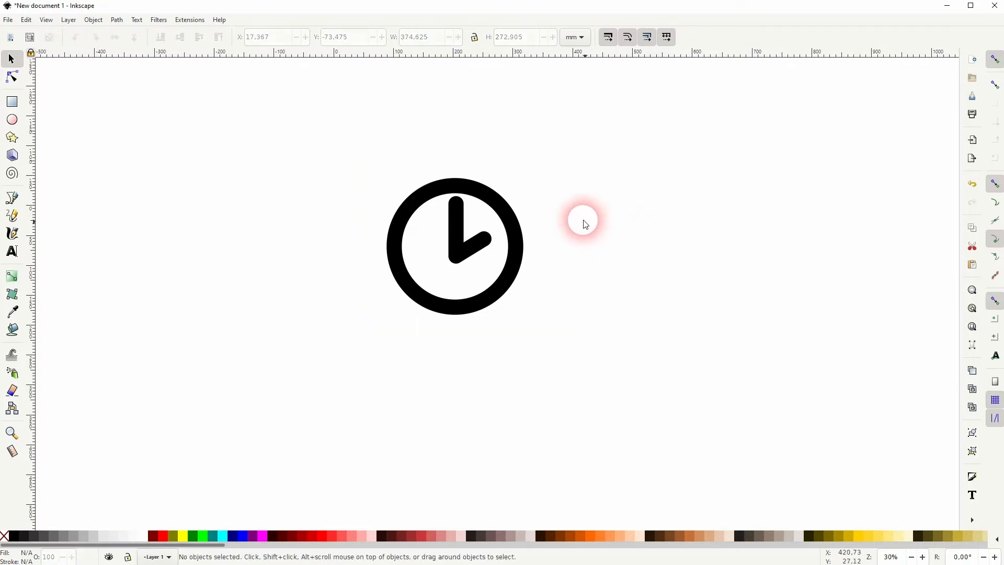
click(360, 535)
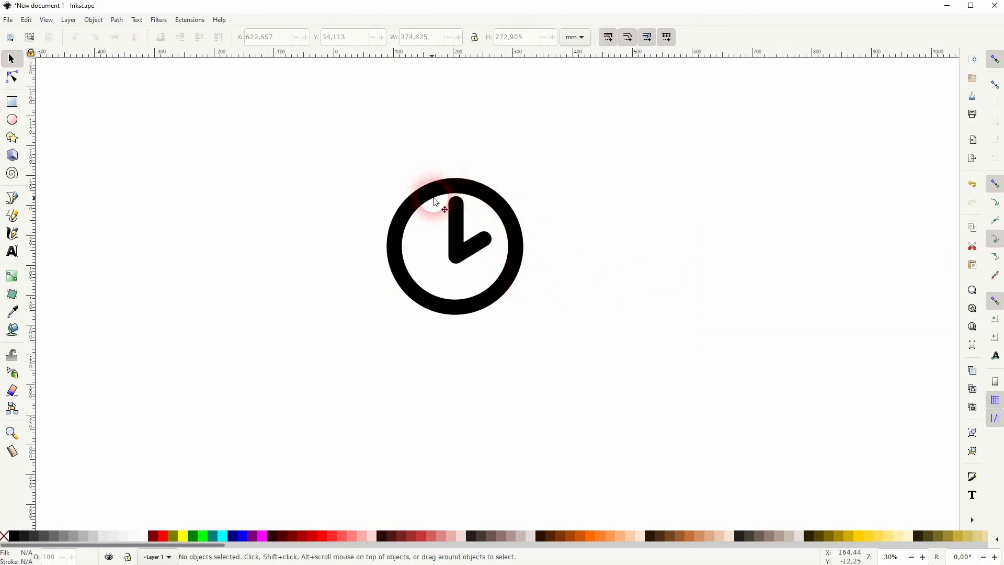
- Draw a black circle over the clock with the Ellipse tool and set its arc Start to 0.000 for a full circle
click(13, 119)
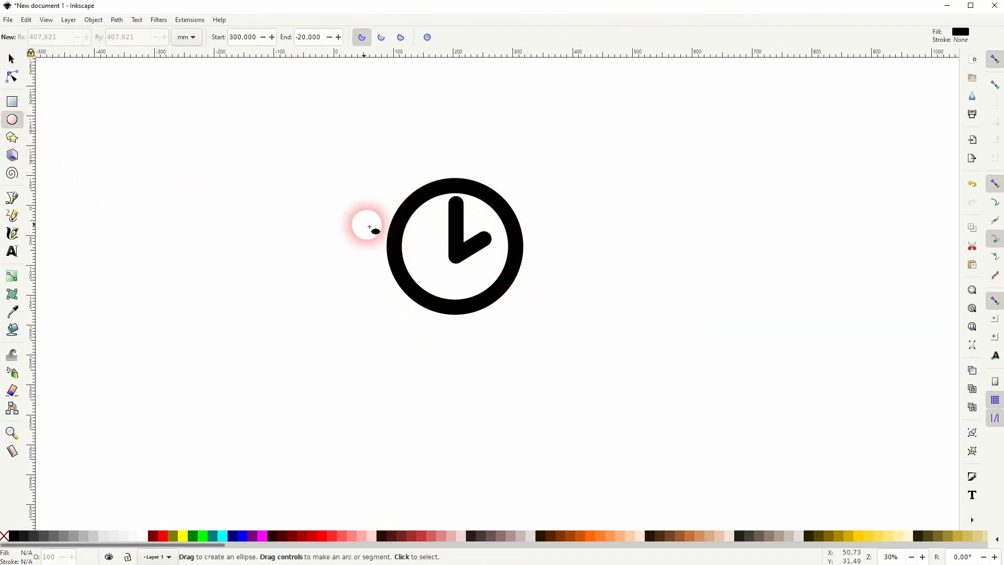
drag(368, 223, 541, 302)
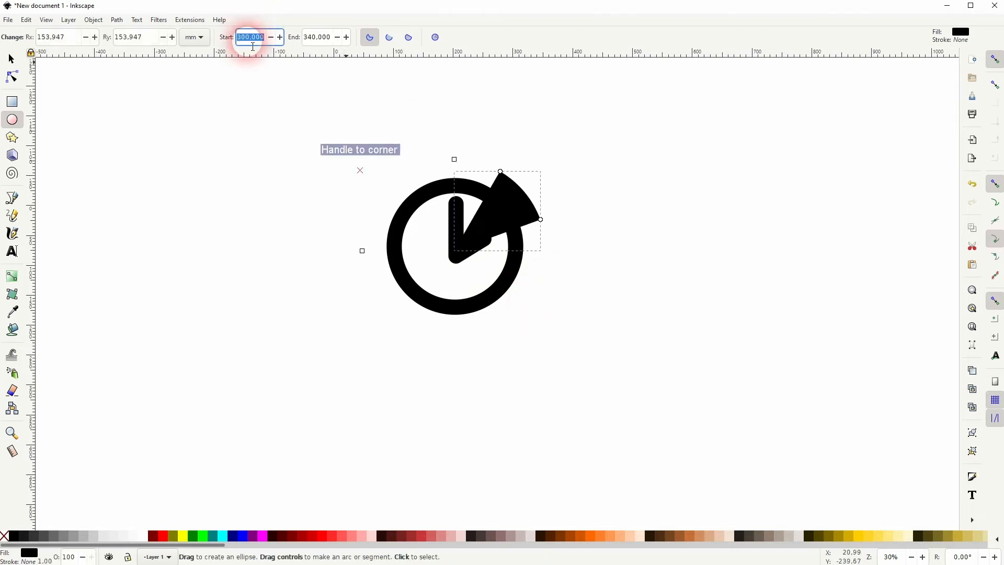
text(0.000)
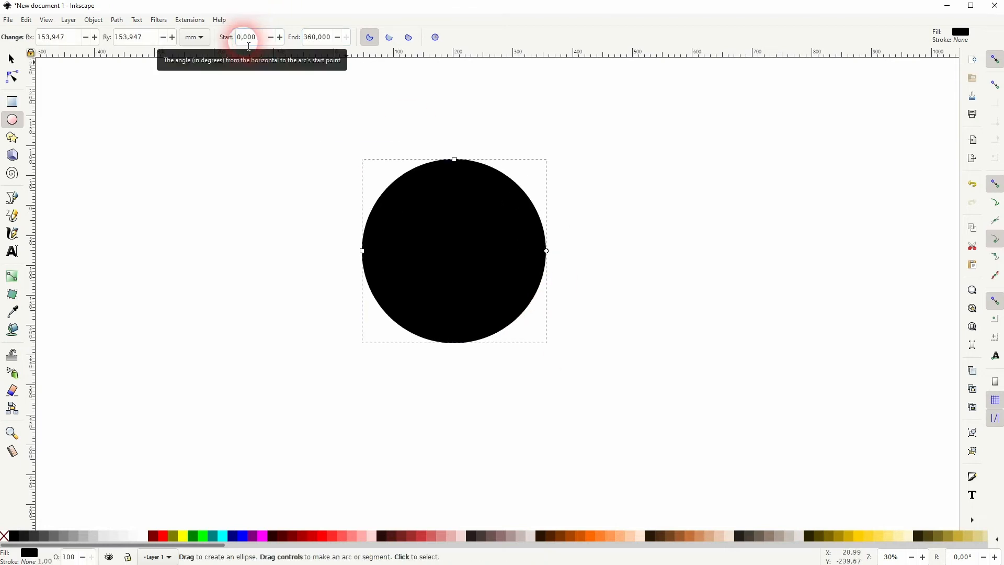
- Recolour the circle from the palette, fit it inside the clock's ring behind the face, and nudge the grouped clock into place
click(10, 73)
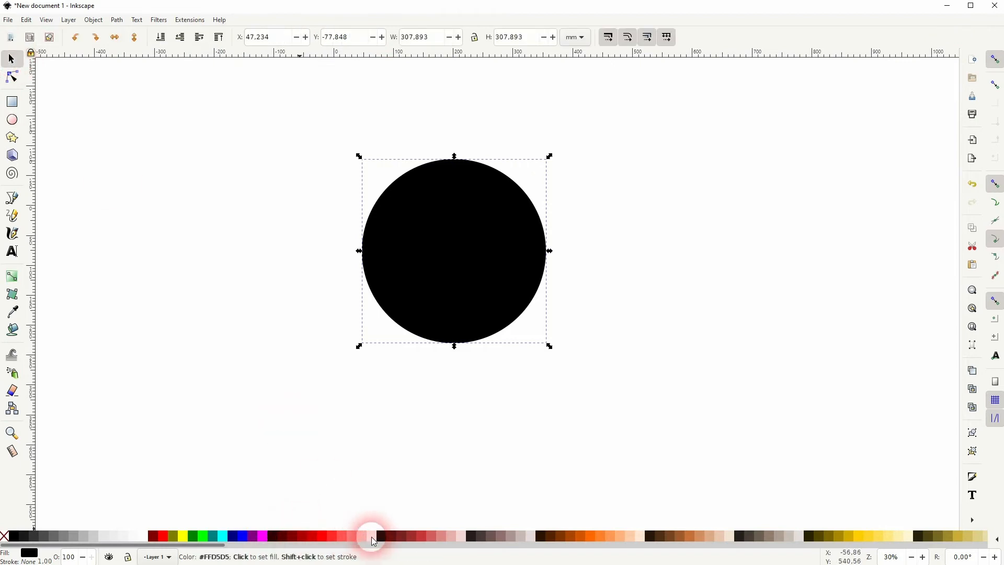
click(372, 536)
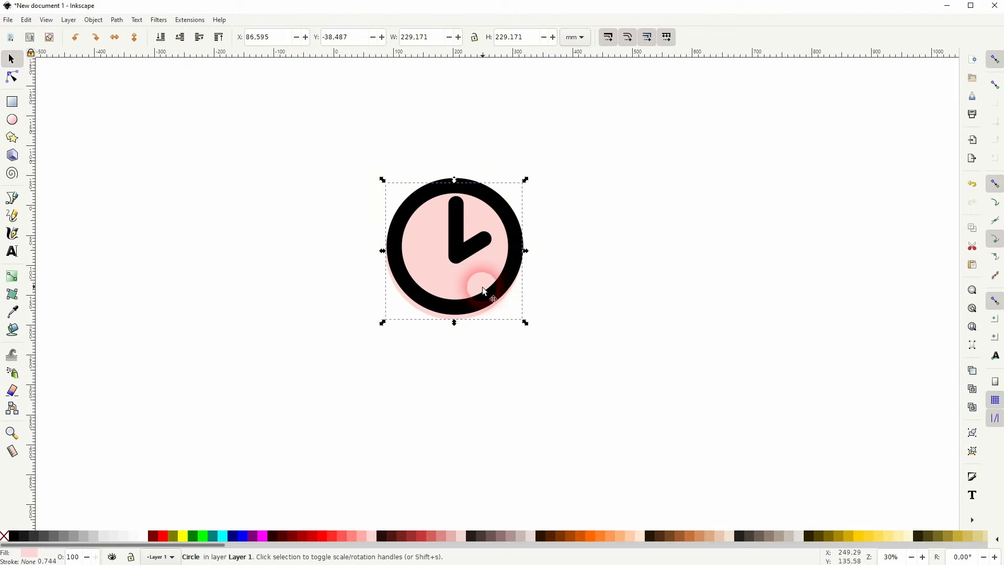
drag(483, 292, 468, 274)
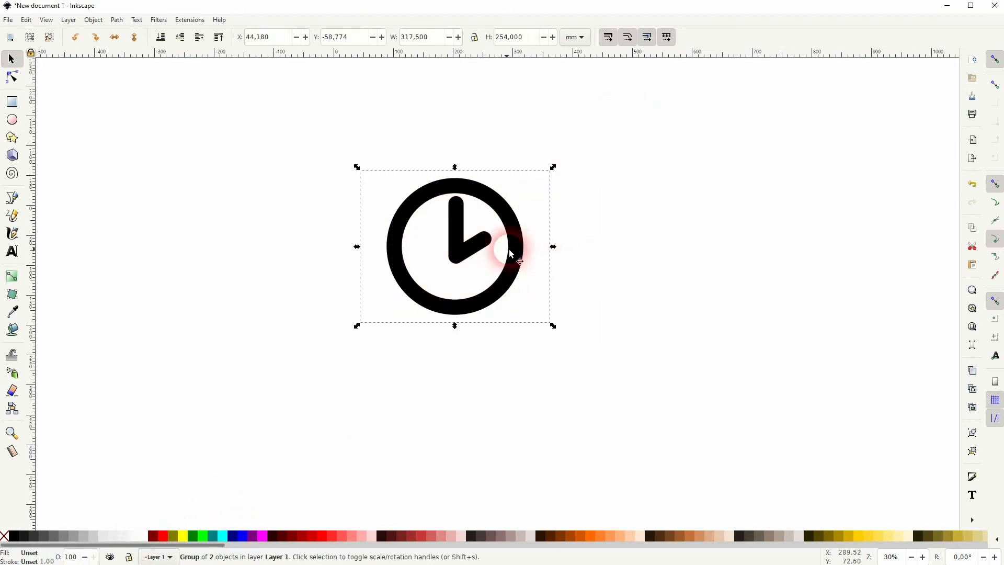
drag(510, 252, 477, 268)
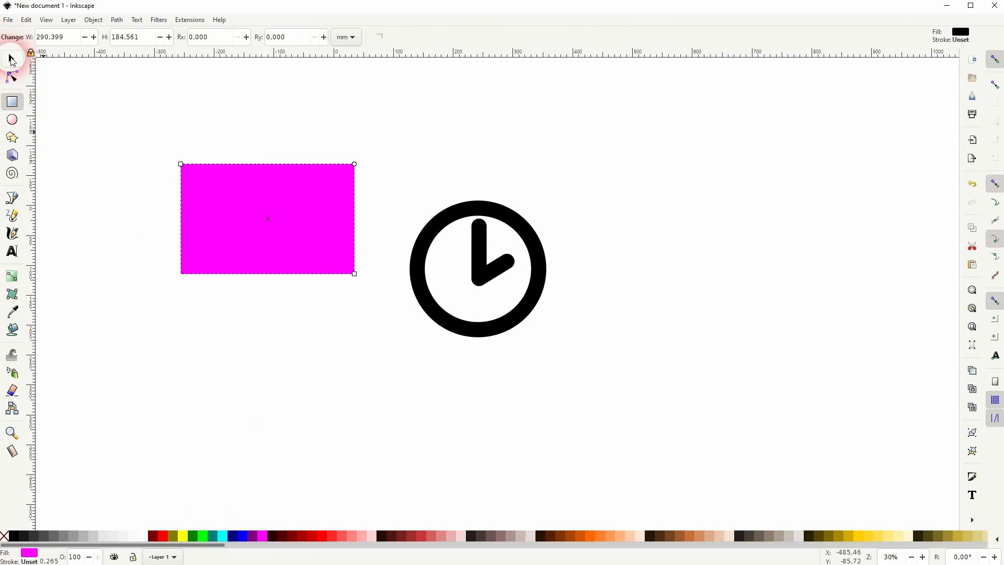
- Slide the magenta rectangle beneath the clock to confirm the white face hides it, then park it at the upper left
click(11, 58)
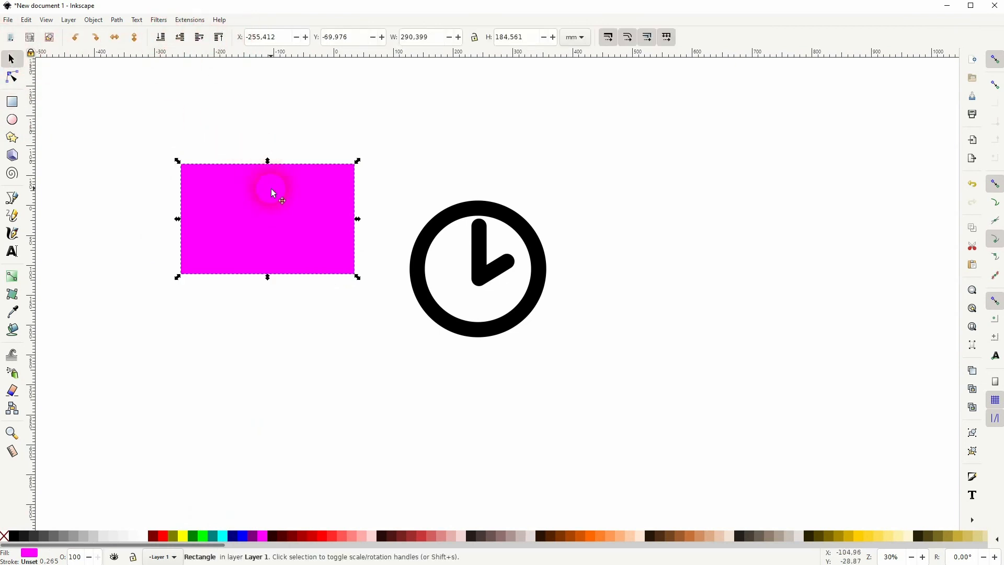
drag(270, 194, 507, 290)
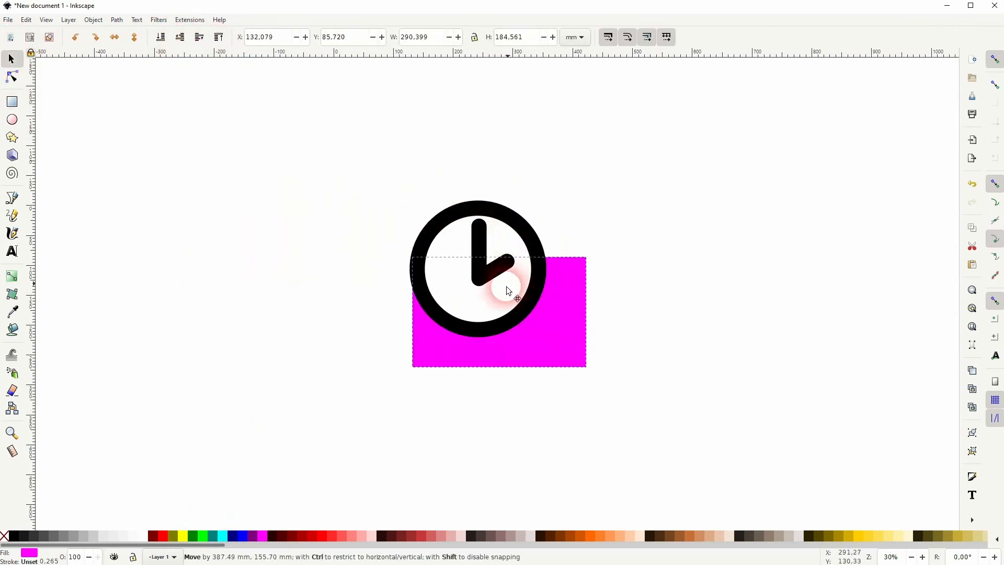
drag(506, 292, 160, 147)
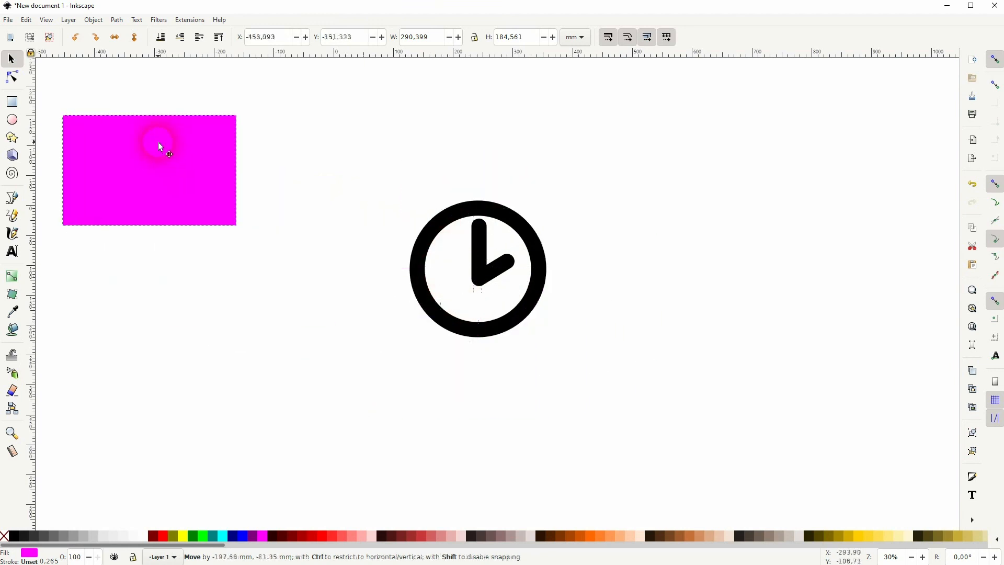